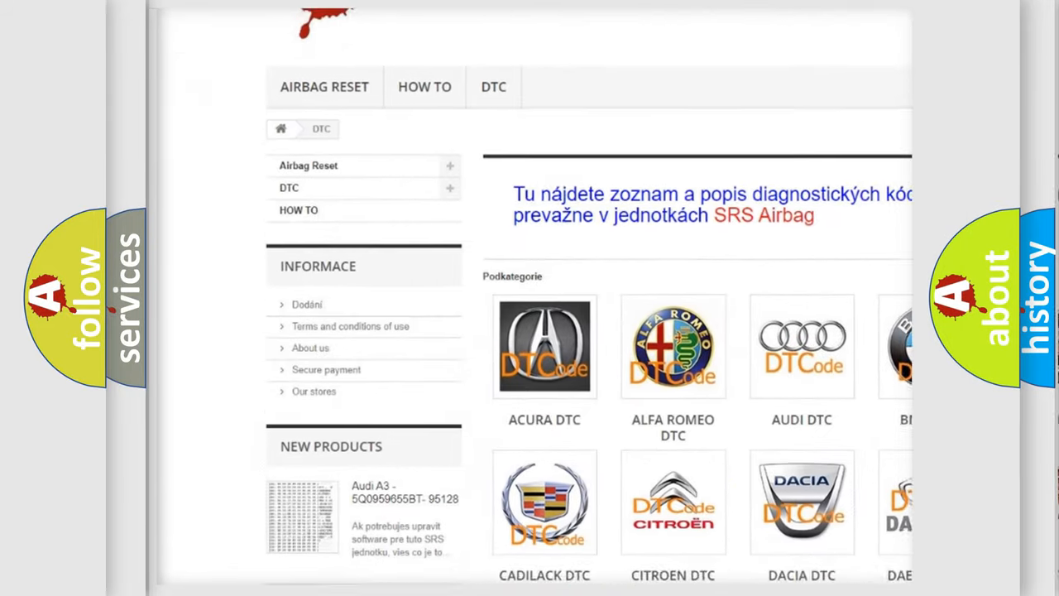
pyautogui.scroll(-3)
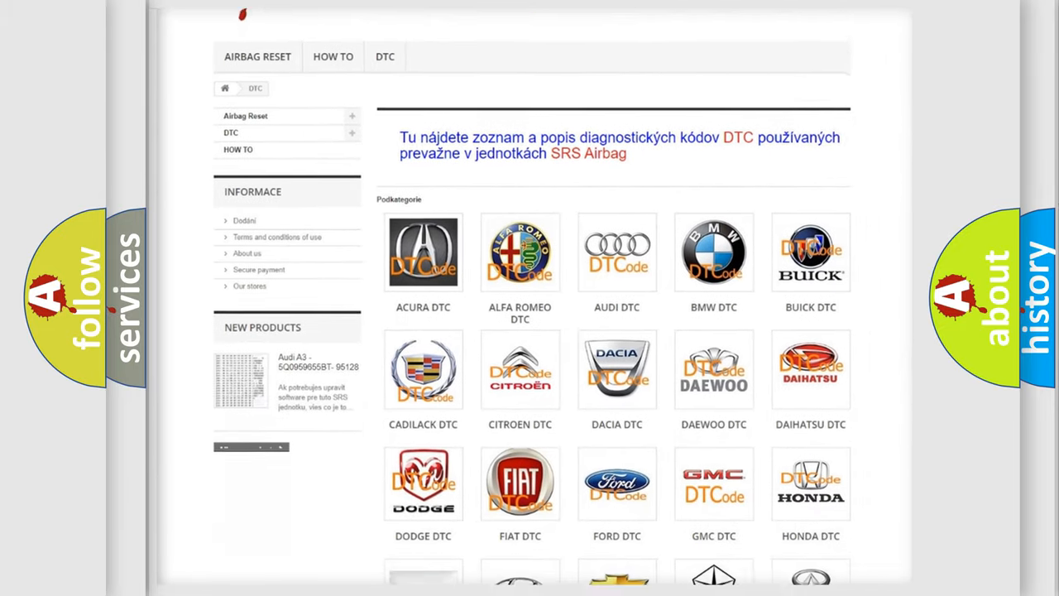
pyautogui.scroll(-3)
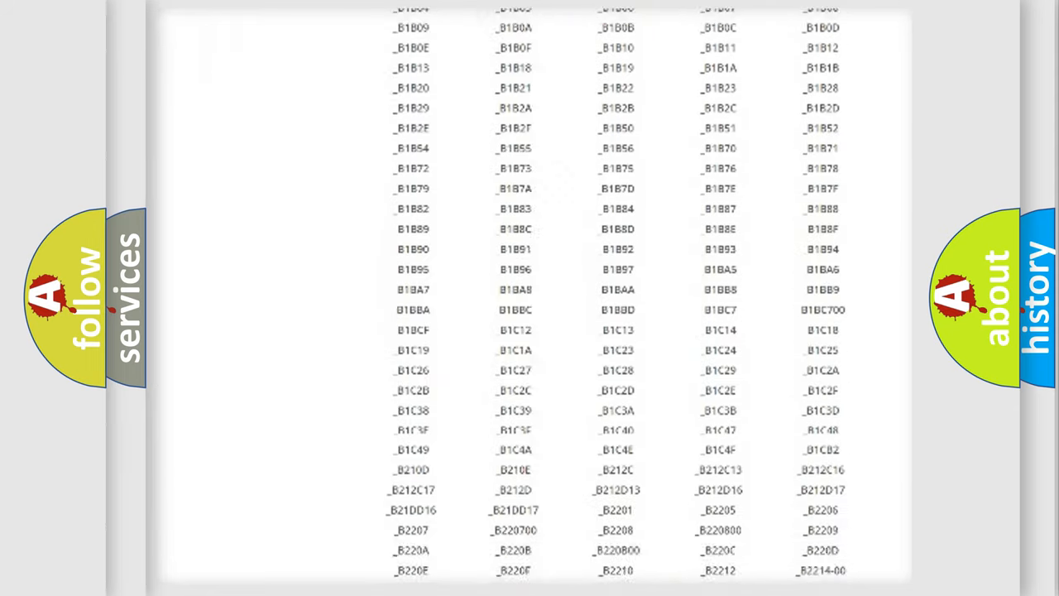
pyautogui.scroll(-3)
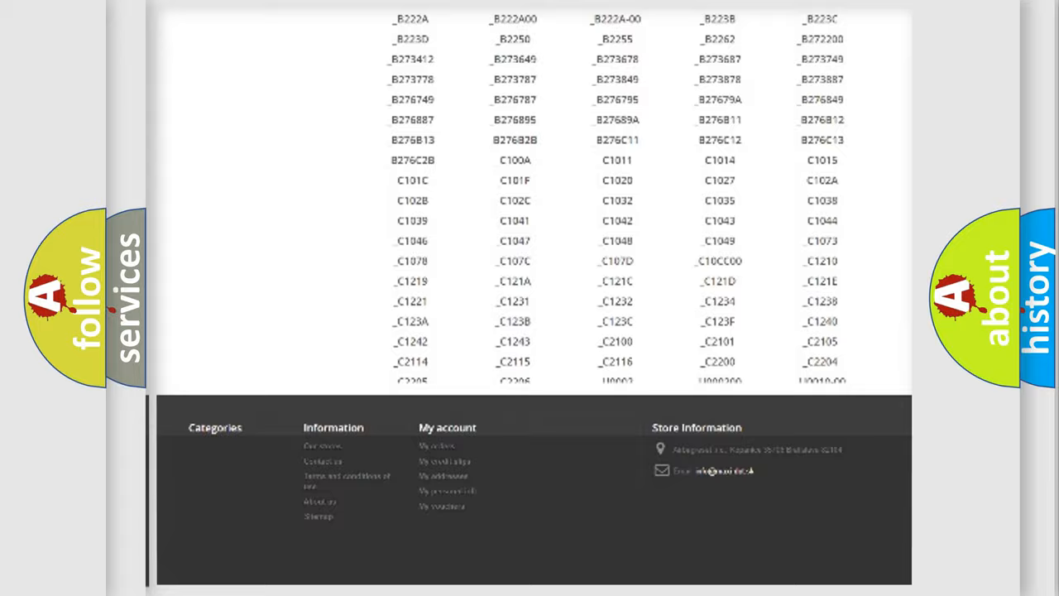
pyautogui.scroll(3)
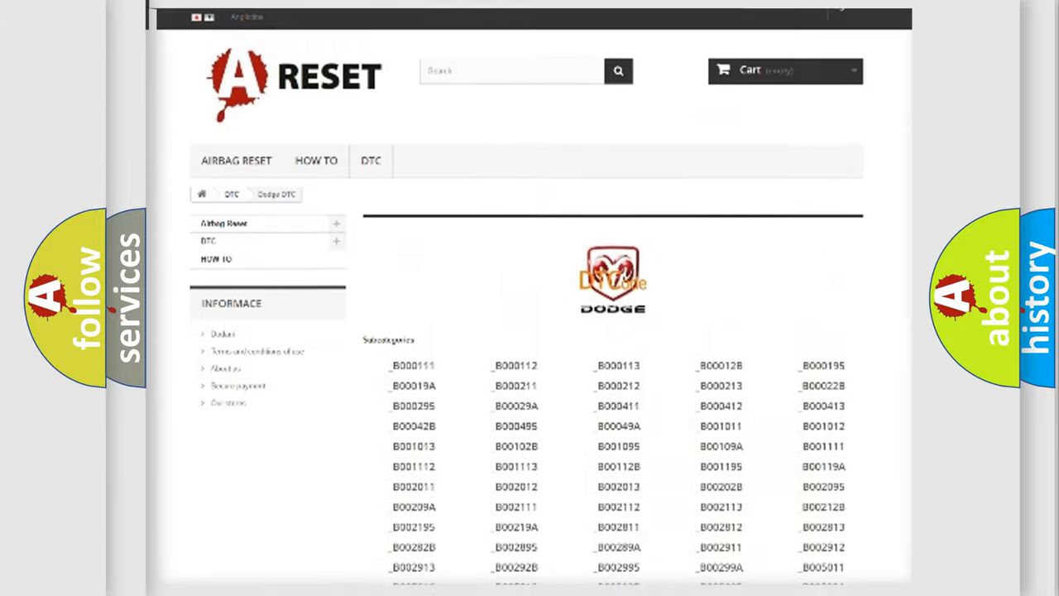